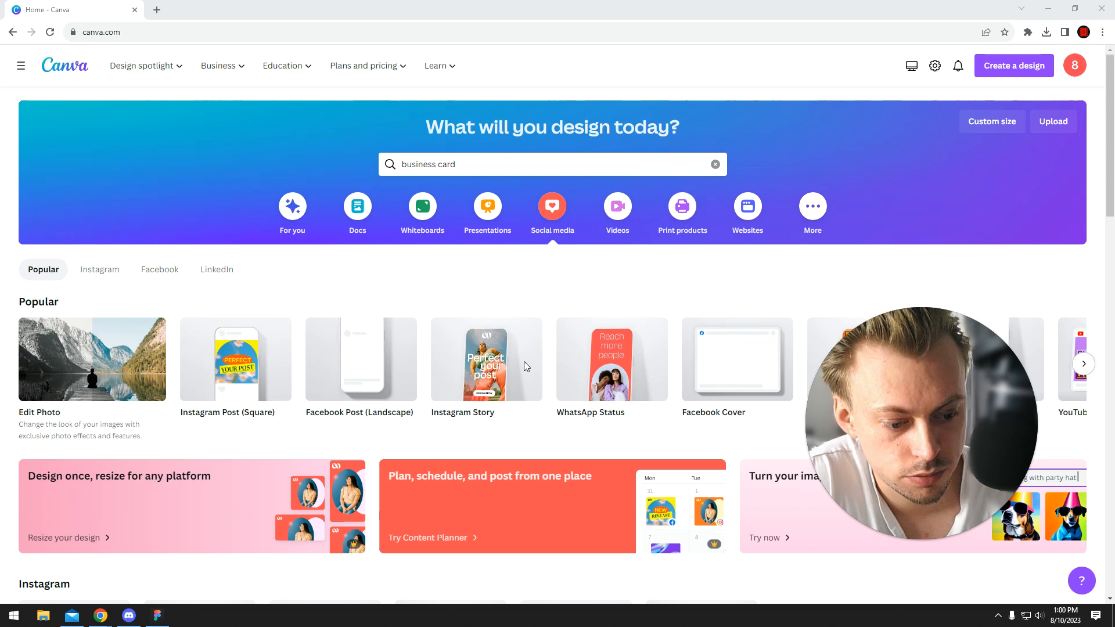
Search 'business card' templates and star the Black And White Simple Personal card from results.
{"action": "scroll", "scroll_direction": "down", "scroll_amount": 3}
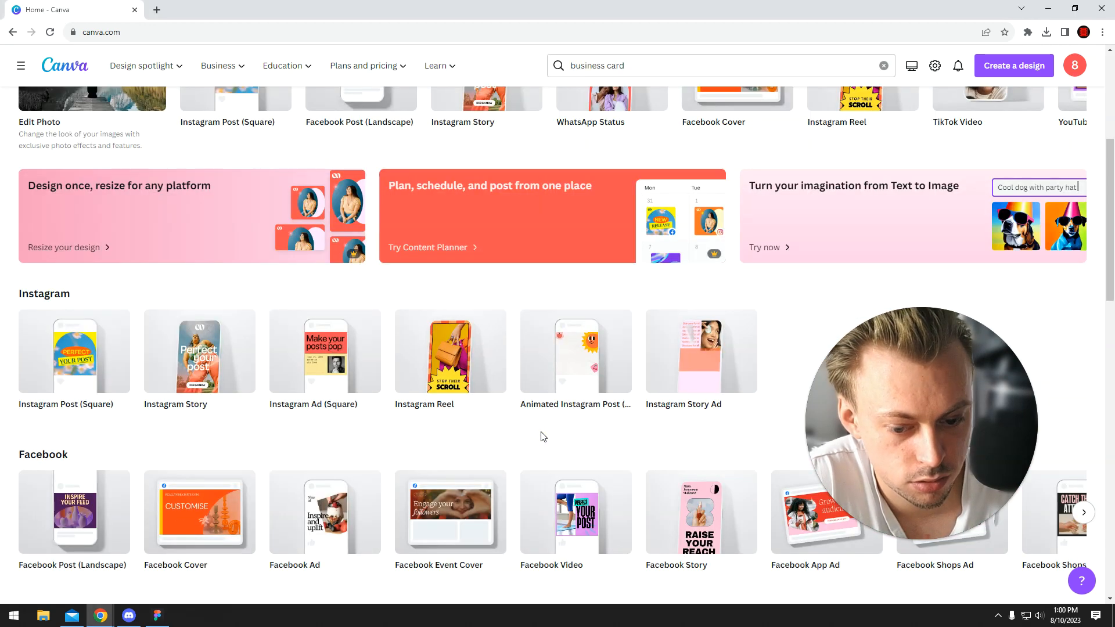
{"action": "scroll", "scroll_direction": "down", "scroll_amount": 3}
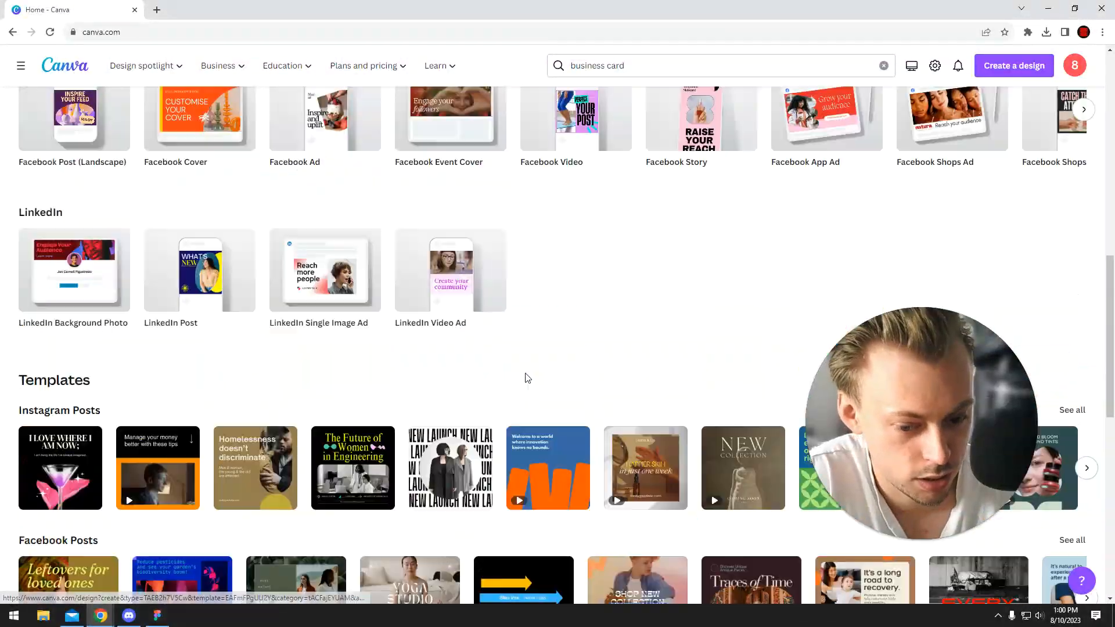
{"action": "left_click", "coordinate": [711, 66]}
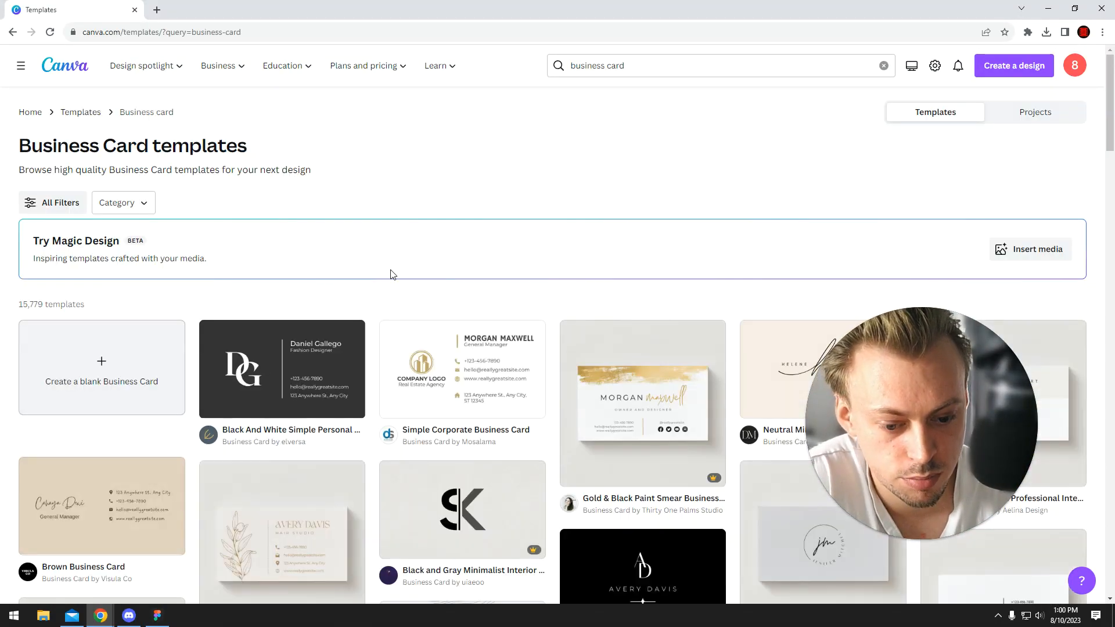
{"action": "scroll", "scroll_direction": "down", "scroll_amount": 3}
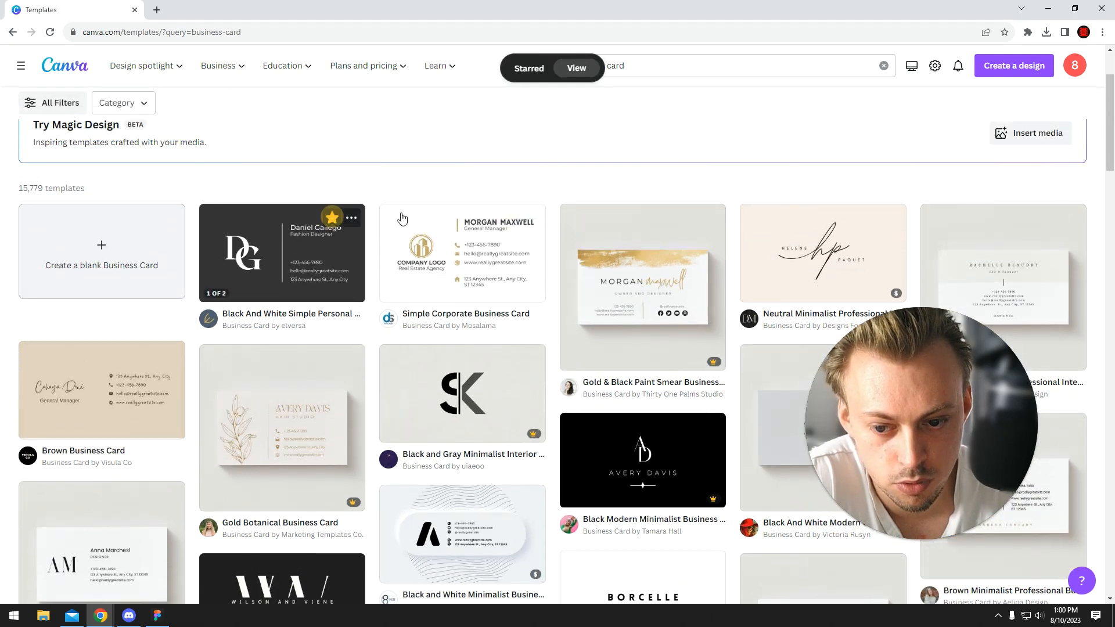
{"action": "scroll", "scroll_direction": "down", "scroll_amount": 3}
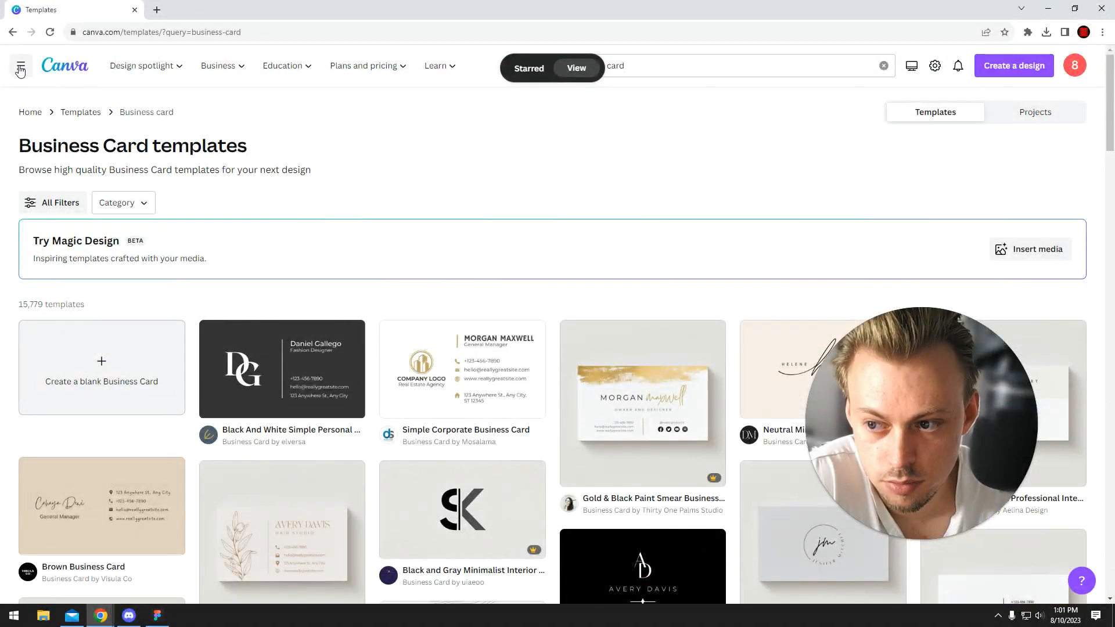
Unstar the Rounded Square image from the Starred folder via the side navigation.
{"action": "left_click", "coordinate": [21, 65]}
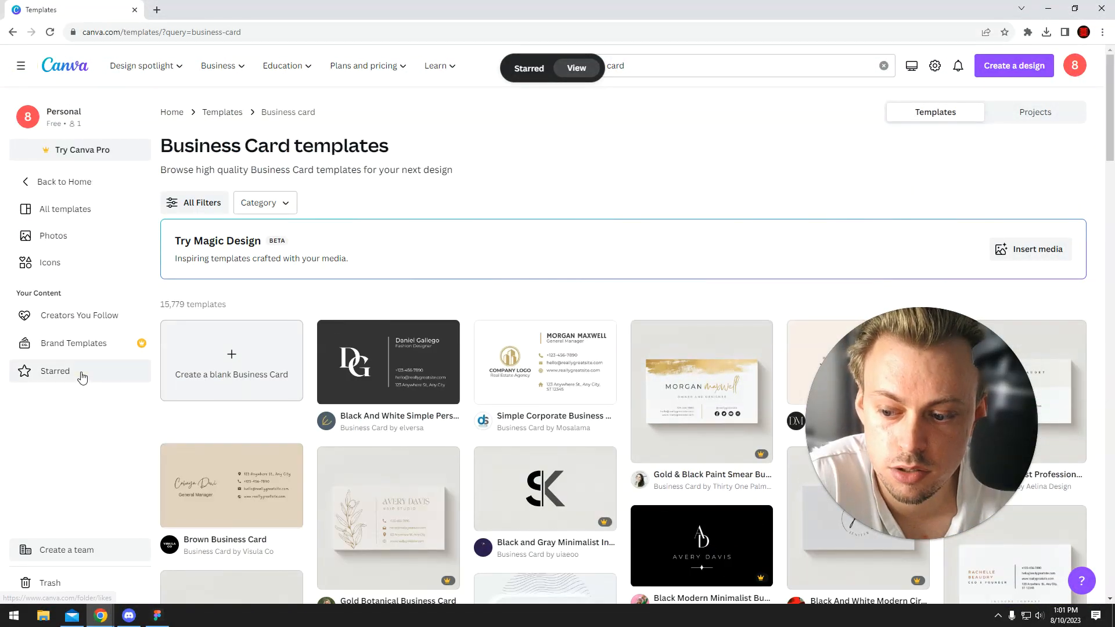
{"action": "left_click", "coordinate": [54, 370]}
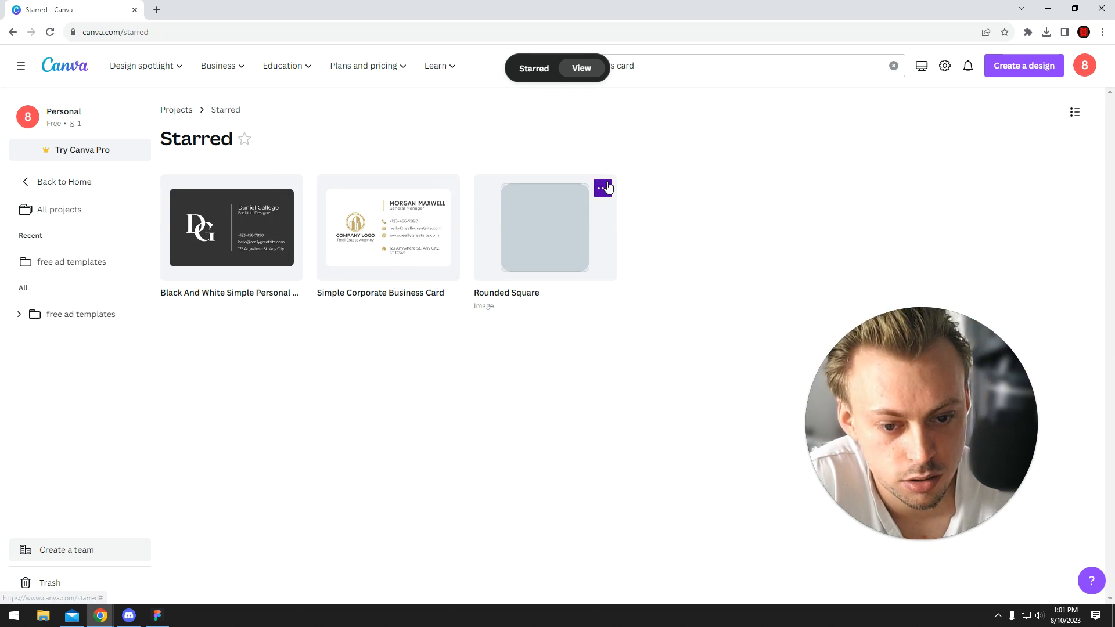
{"action": "left_click", "coordinate": [602, 189]}
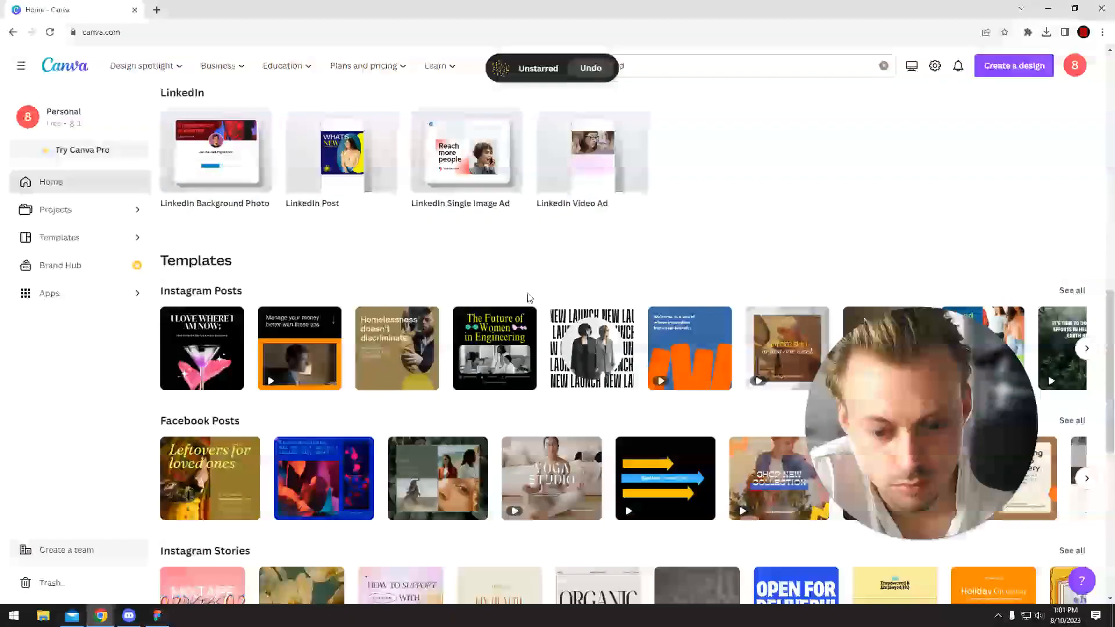
Browse the home page Presentations templates, keeping 'business card' in the design search.
{"action": "scroll", "scroll_direction": "down", "scroll_amount": 3}
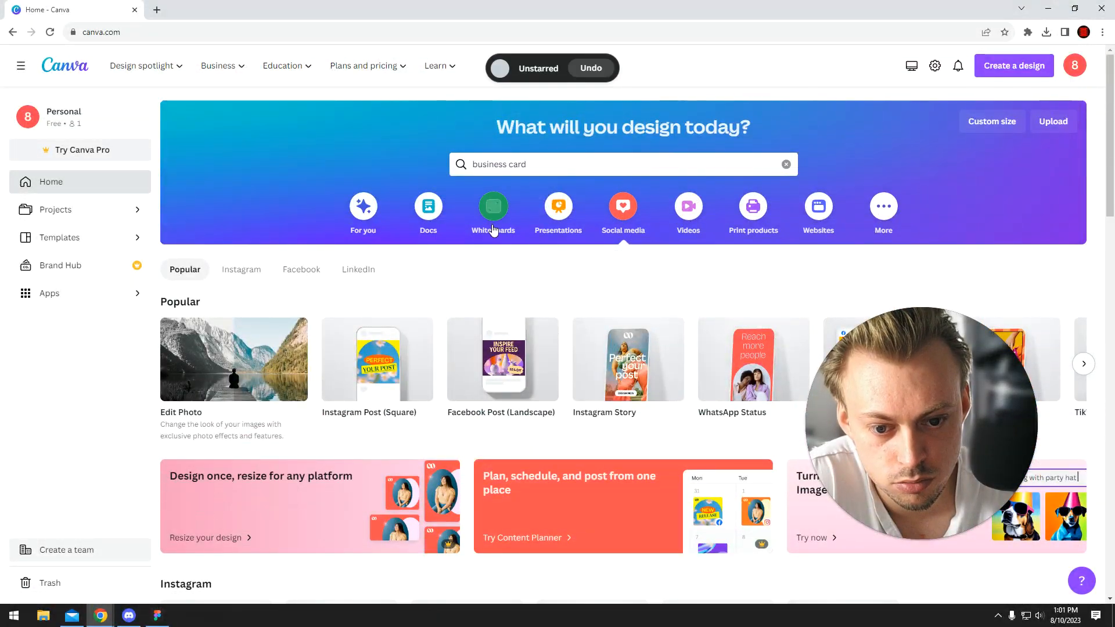
{"action": "scroll", "scroll_direction": "down", "scroll_amount": 3}
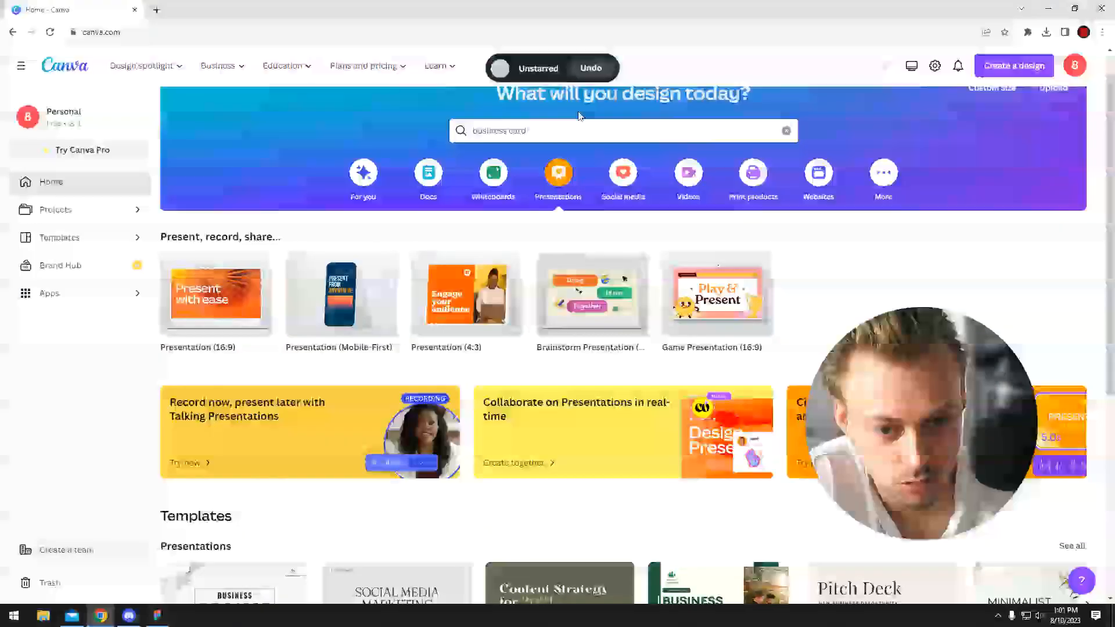
{"action": "scroll", "scroll_direction": "down", "scroll_amount": 3}
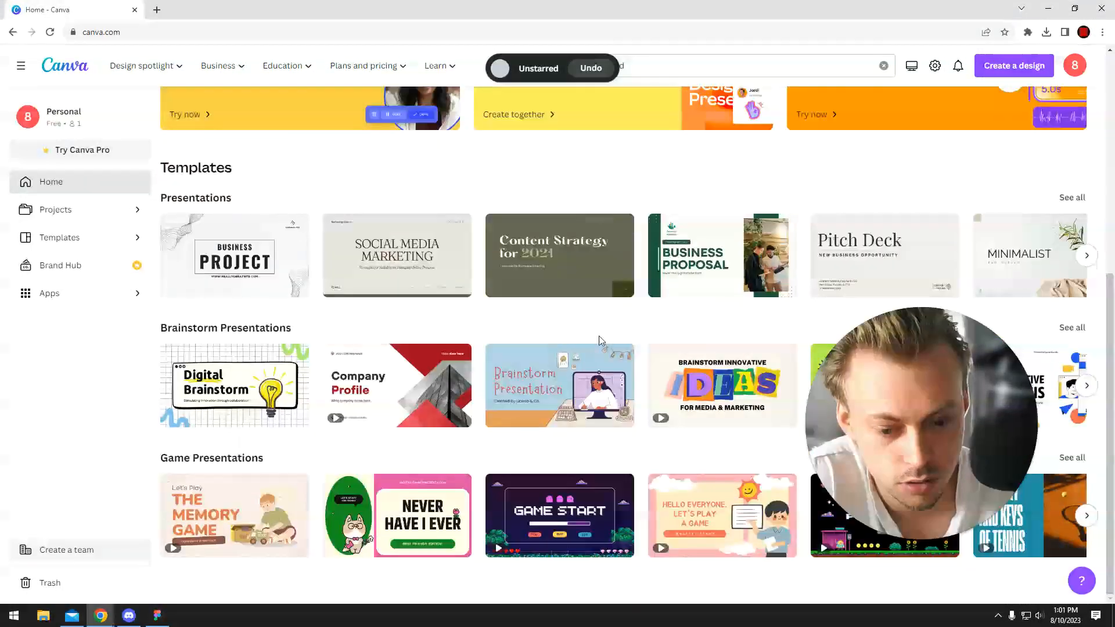
{"action": "type", "text": "business card"}
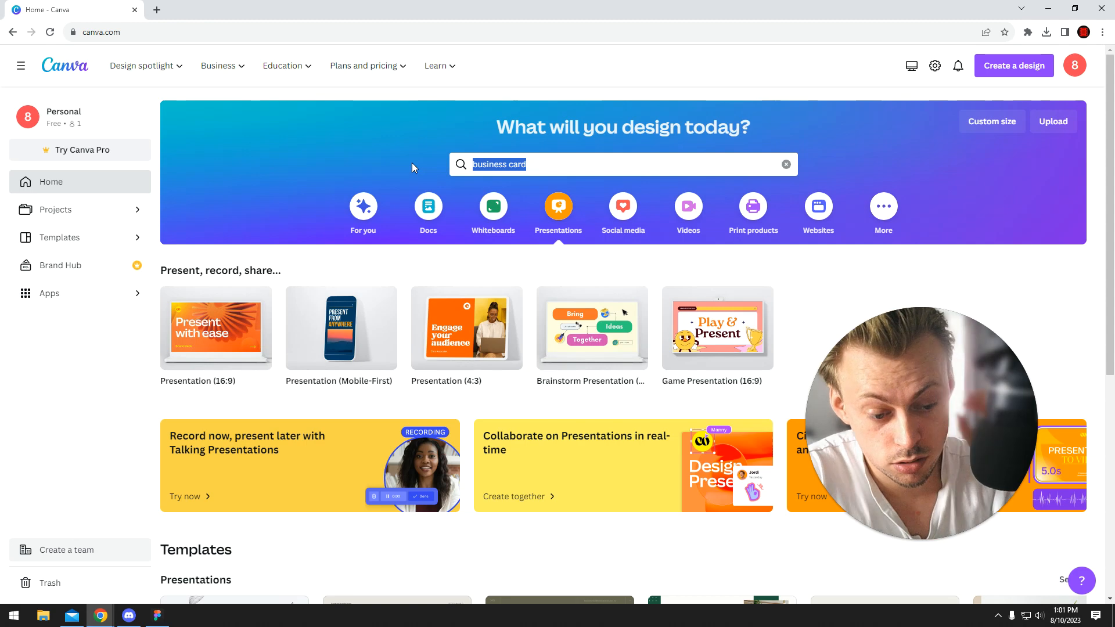
Search 'flyer' as Templates and load the Business Flyers results (10,645 templates).
{"action": "type", "text": "flyer"}
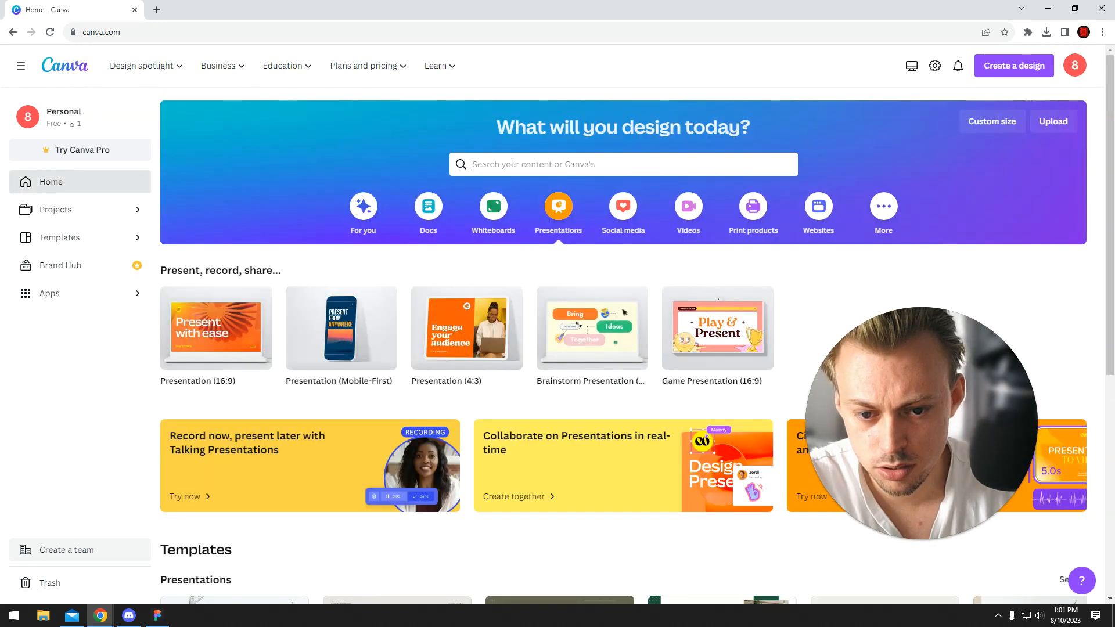
{"action": "type", "text": "flyer"}
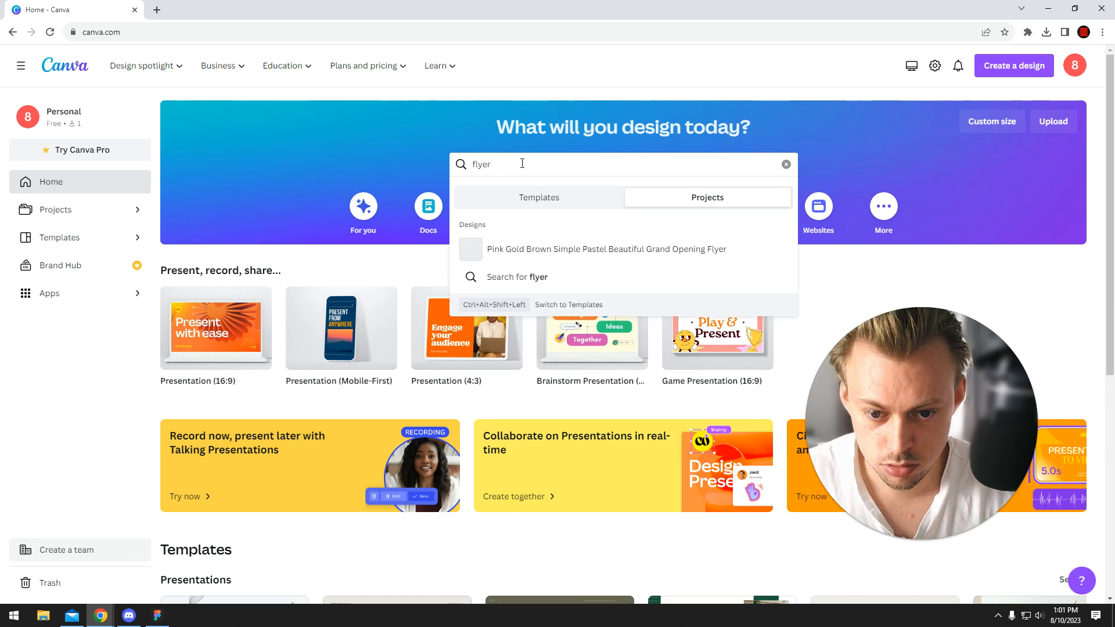
{"action": "left_click", "coordinate": [538, 197]}
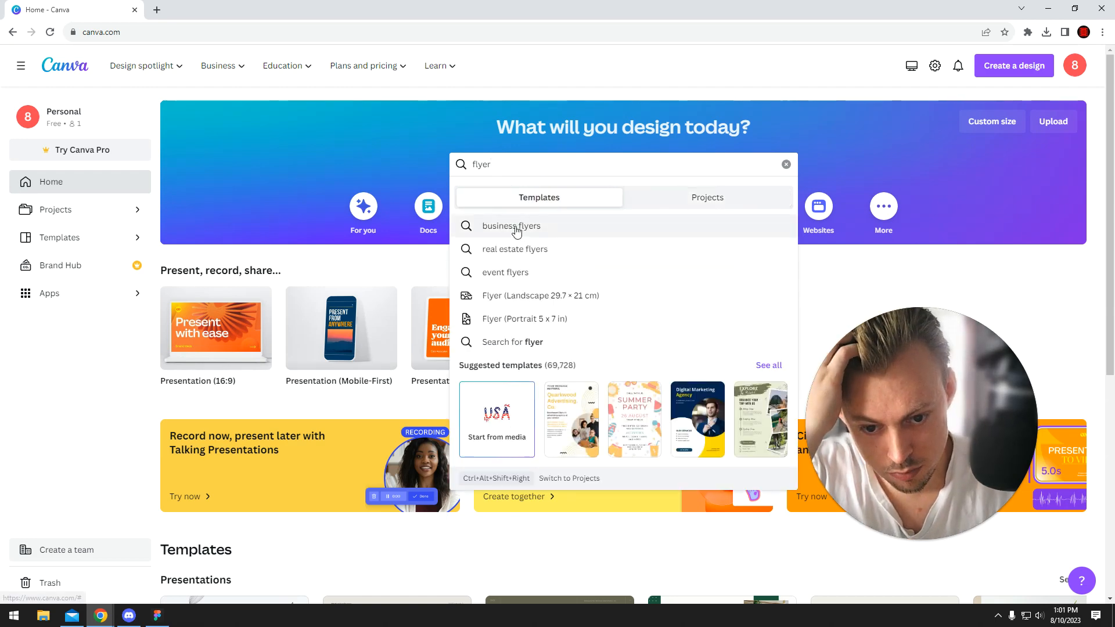
{"action": "left_click", "coordinate": [511, 226]}
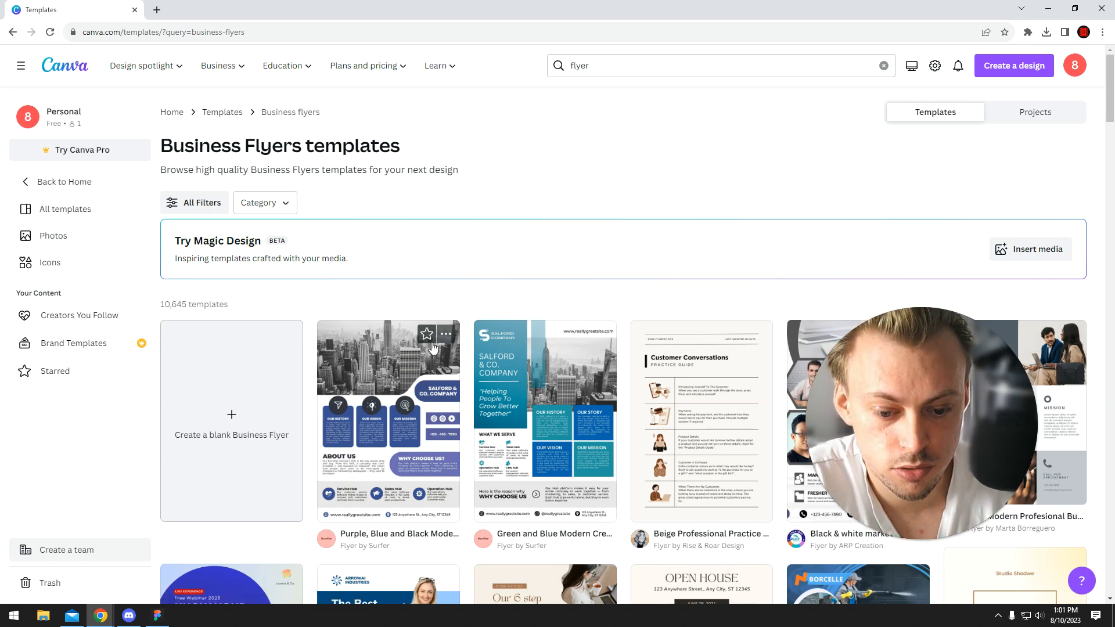
Return to the Starred folder showing the two starred business card templates.
{"action": "scroll", "scroll_direction": "down", "scroll_amount": 3}
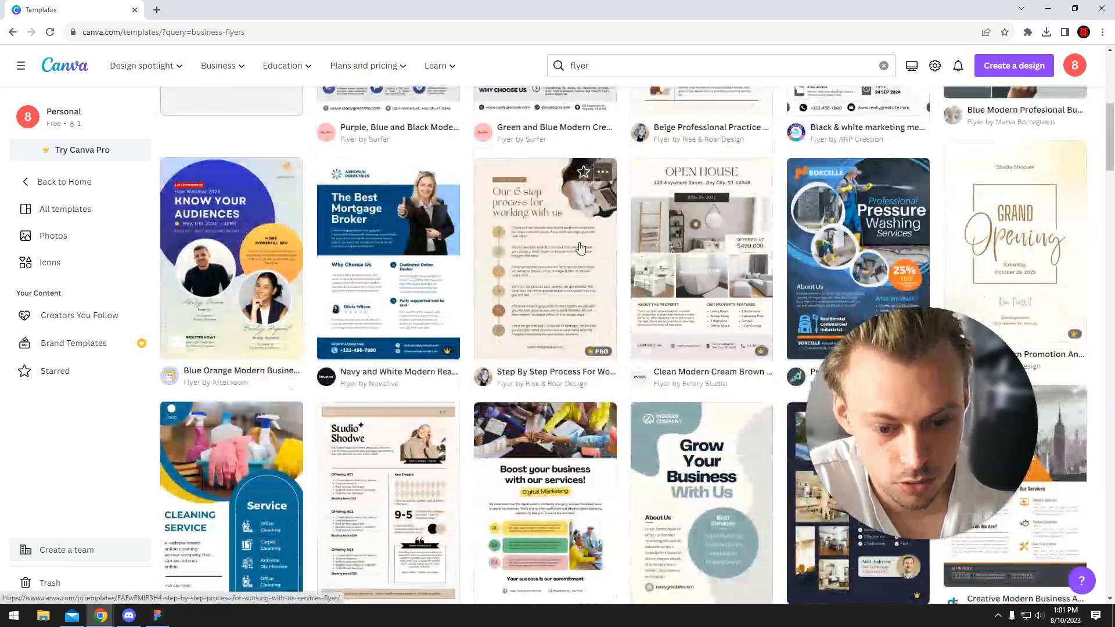
{"action": "left_click", "coordinate": [55, 371]}
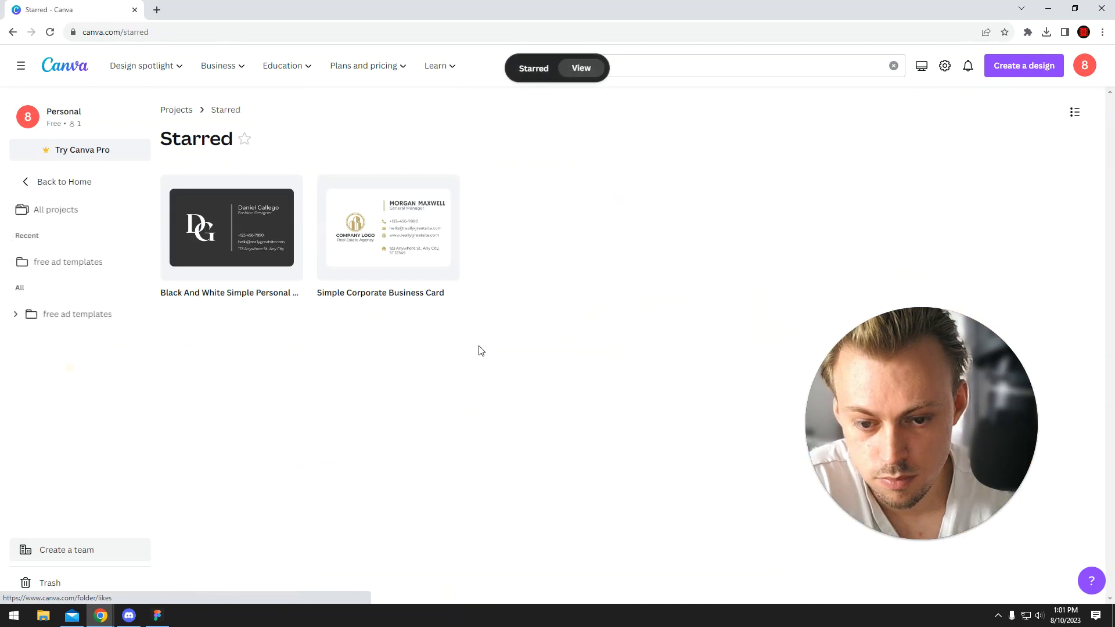